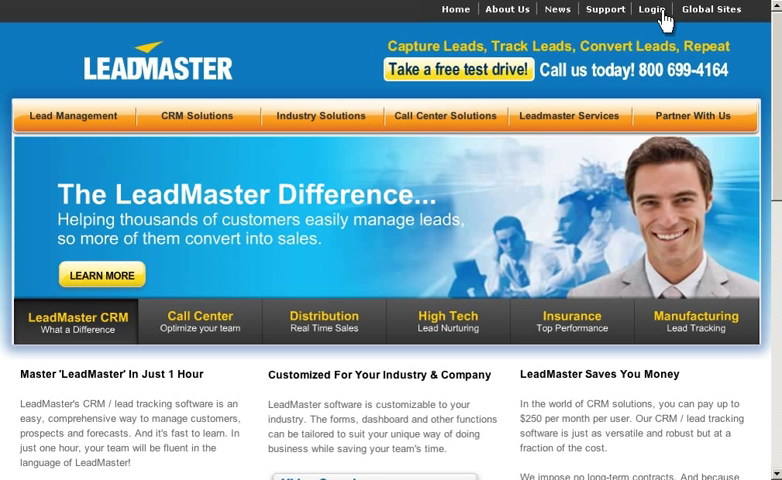
# Step: Go to the LeadMaster CRM sign-in page from the top navigation bar
pyautogui.click(653, 9)
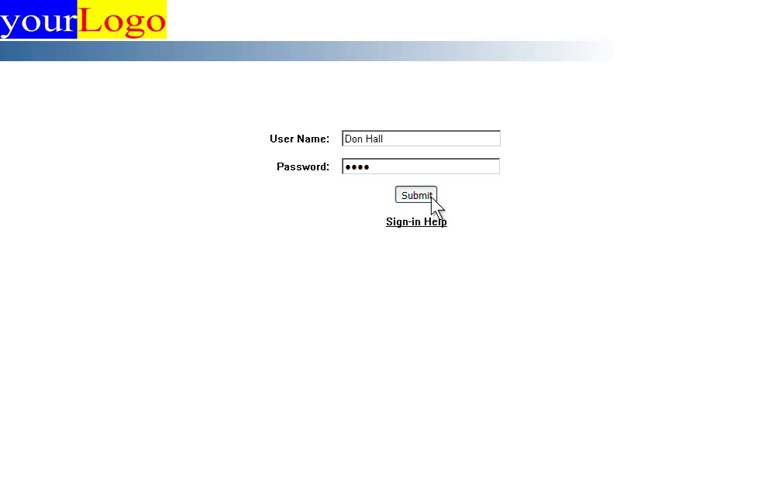
pyautogui.click(416, 195)
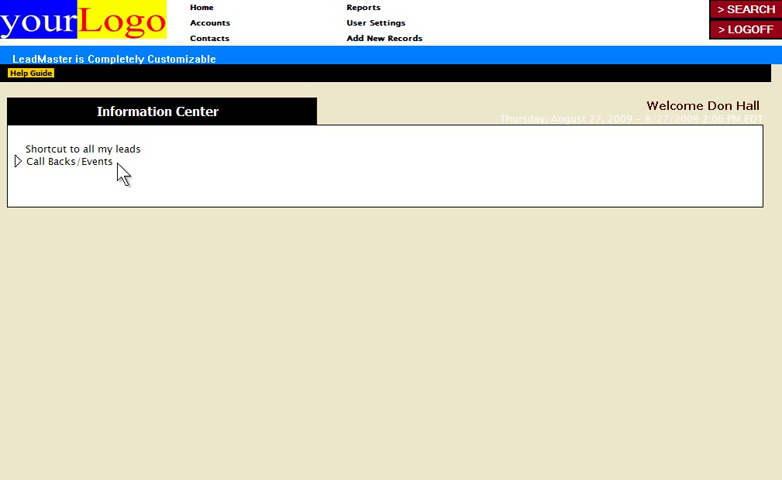
pyautogui.moveTo(135, 148)
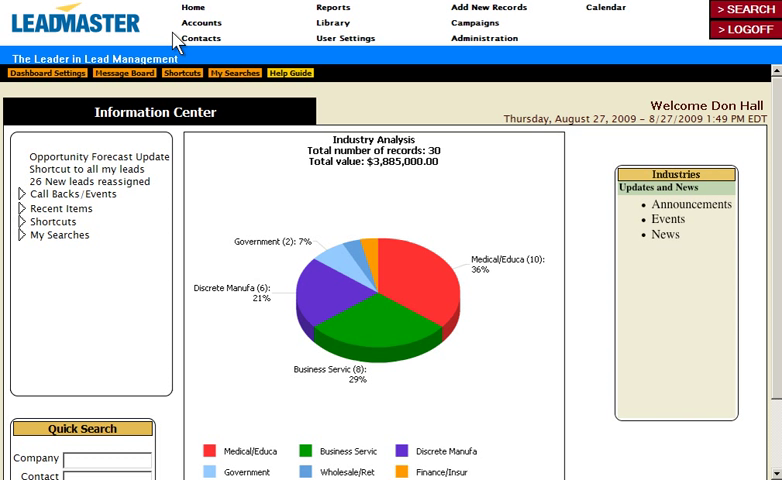
pyautogui.moveTo(678, 175)
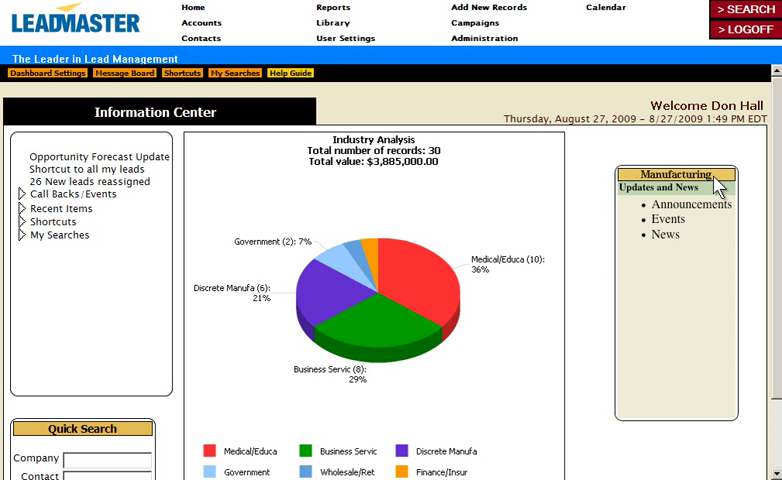
pyautogui.moveTo(492, 140)
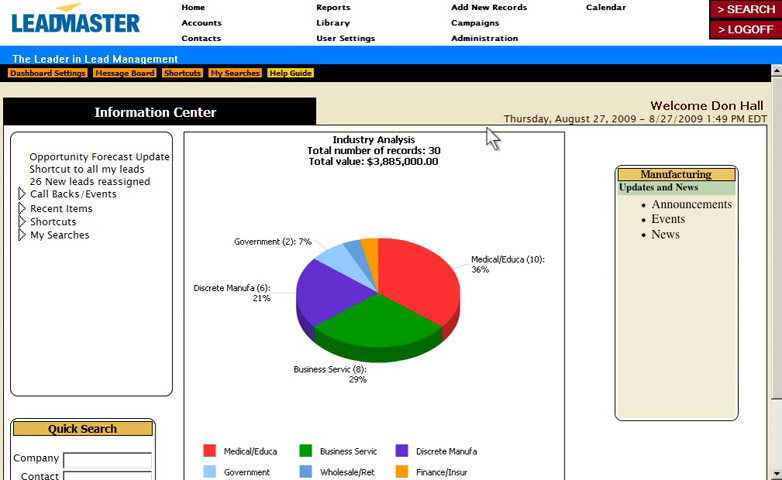
pyautogui.moveTo(409, 210)
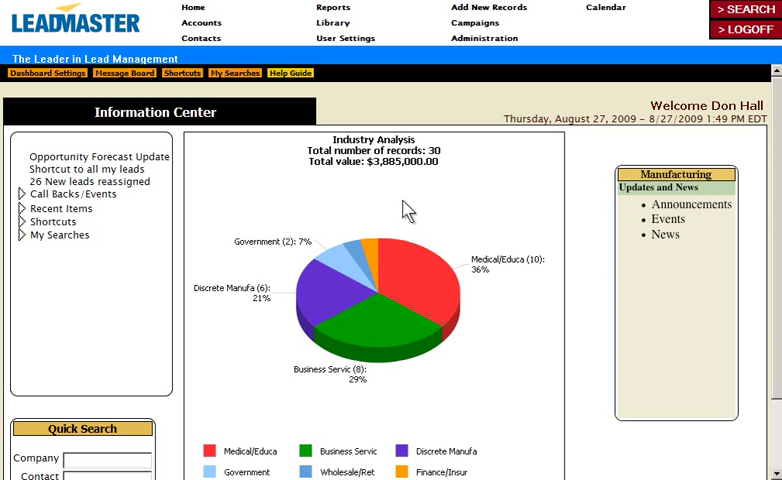
# Step: Bring up the Accounts list of 31 company records
pyautogui.click(202, 8)
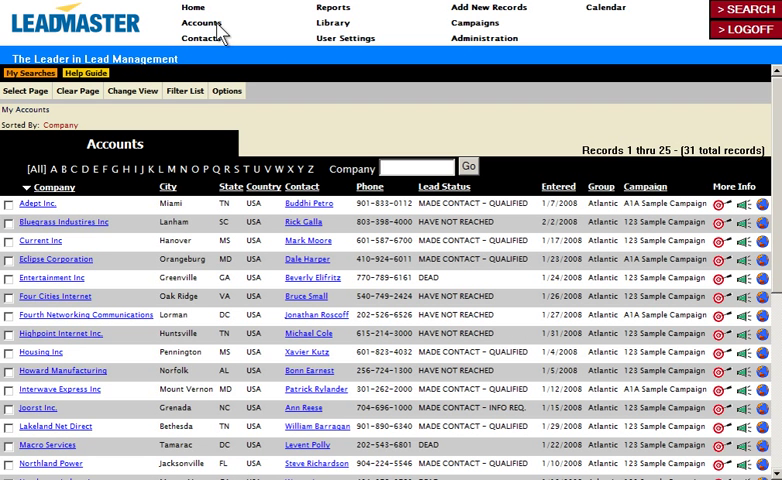
pyautogui.moveTo(86, 198)
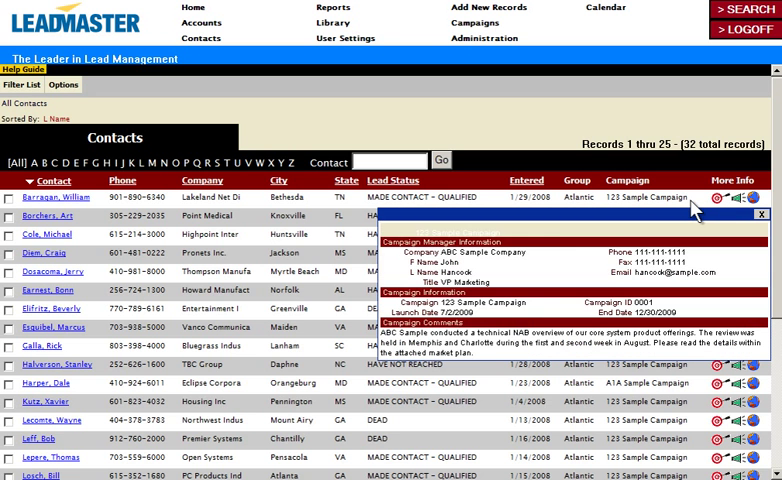
pyautogui.moveTo(485, 375)
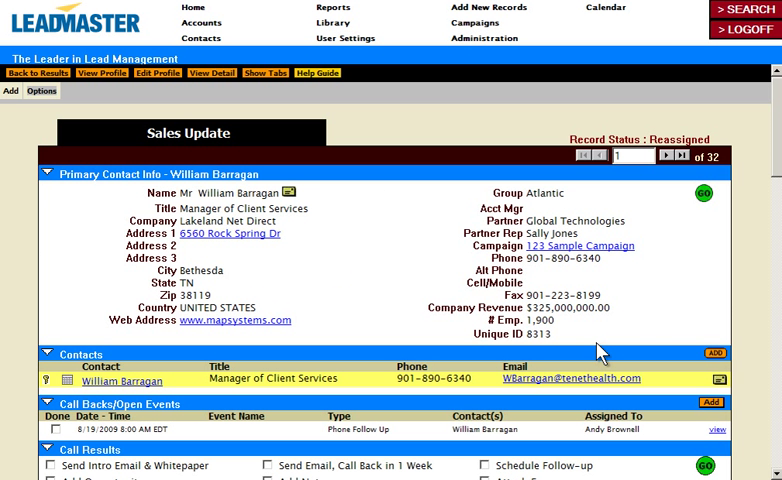
pyautogui.scroll(-3)
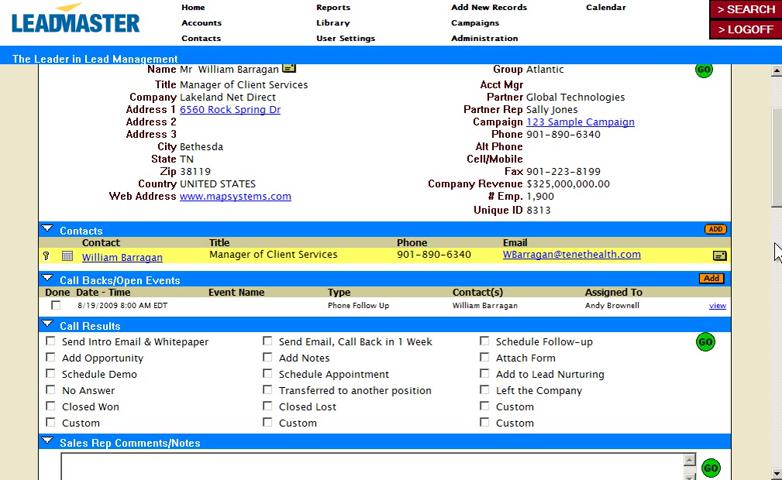
pyautogui.moveTo(538, 444)
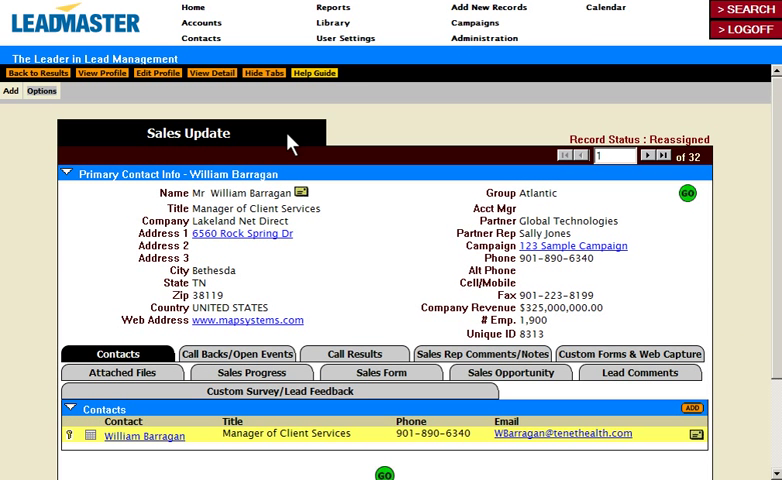
pyautogui.click(251, 374)
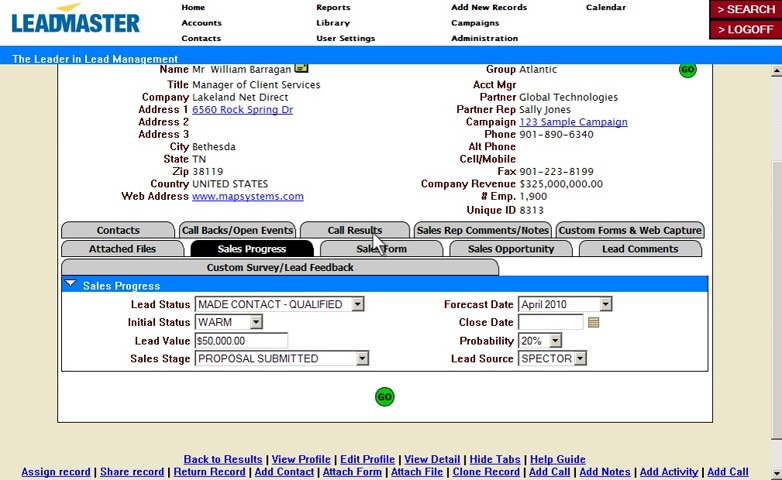
pyautogui.moveTo(495, 255)
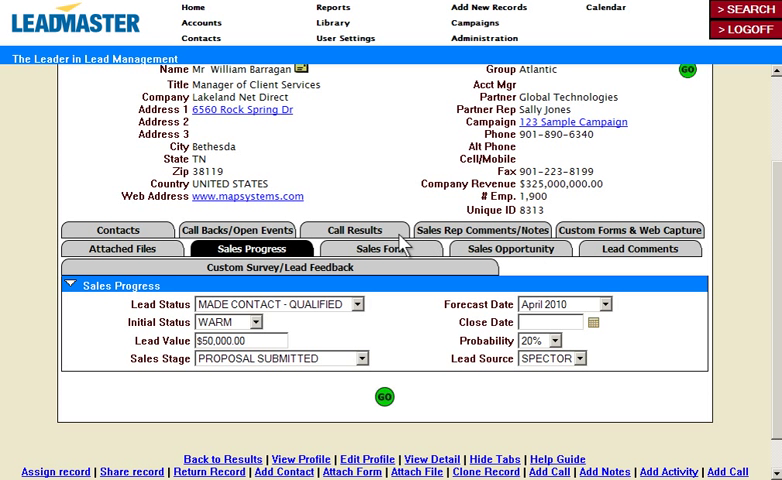
pyautogui.click(353, 230)
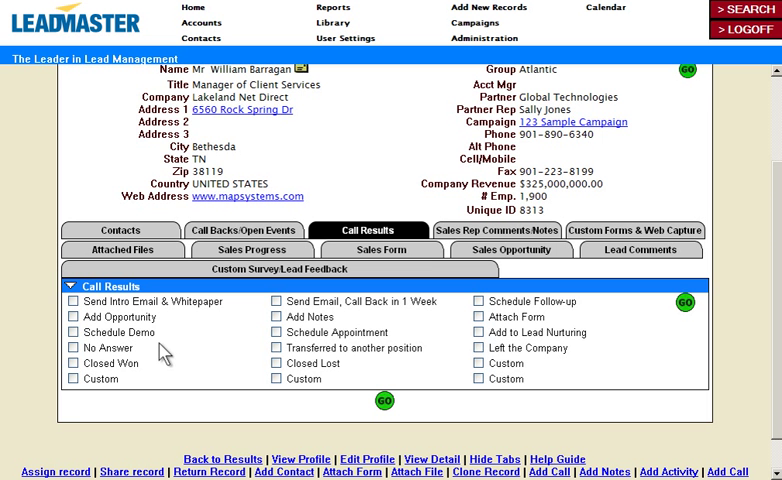
pyautogui.moveTo(581, 366)
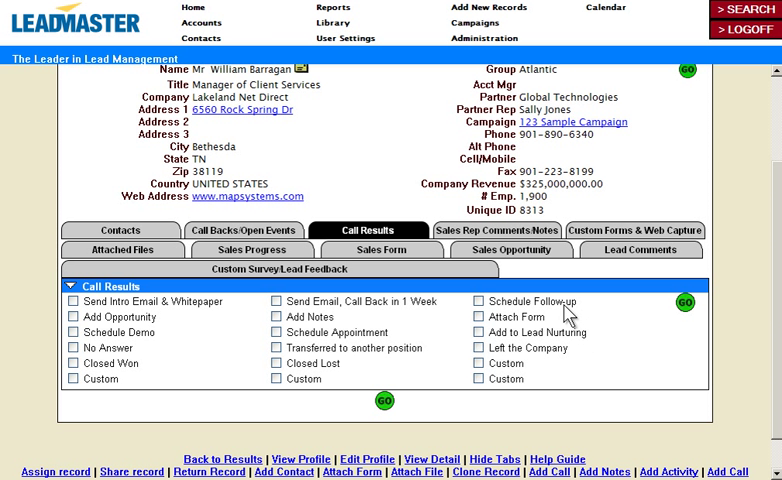
pyautogui.moveTo(446, 315)
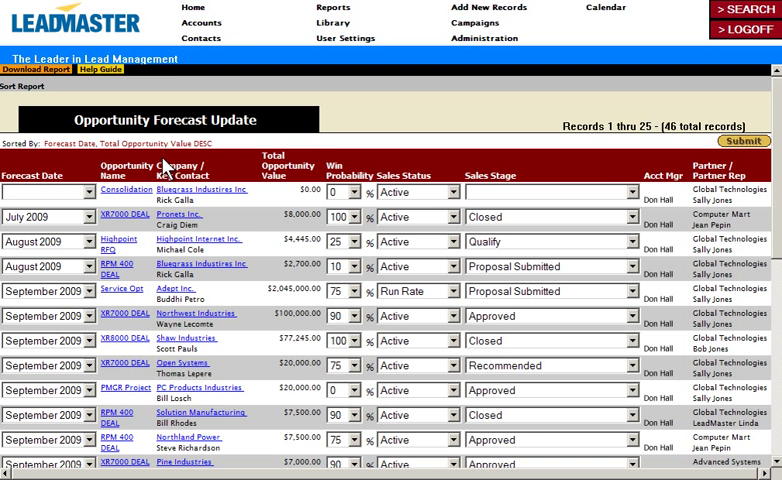
pyautogui.moveTo(108, 198)
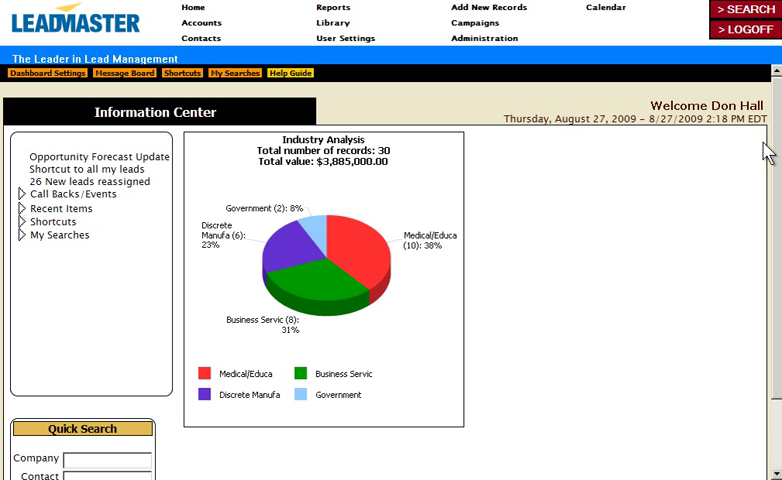
pyautogui.moveTo(222, 164)
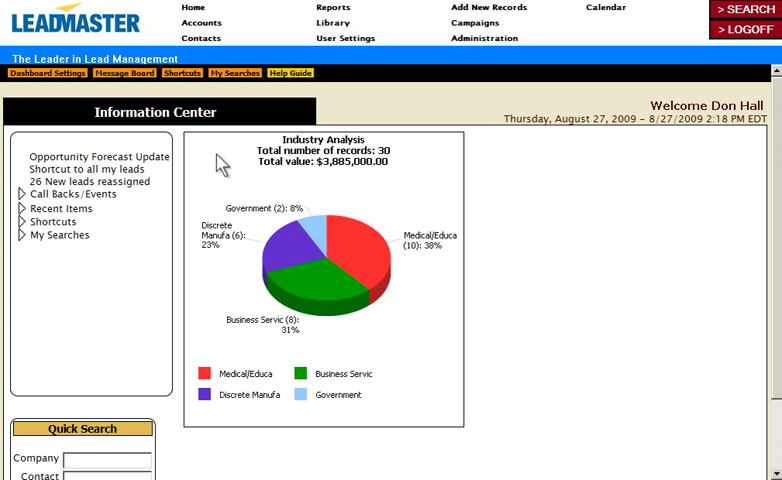
pyautogui.moveTo(145, 198)
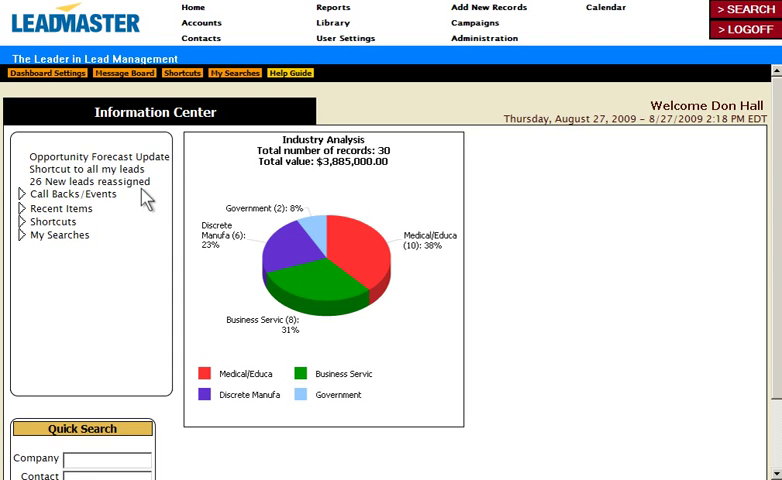
pyautogui.click(90, 181)
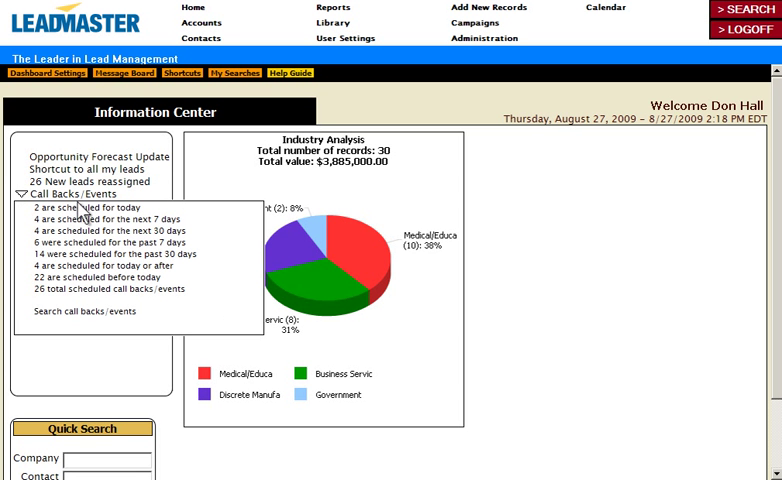
pyautogui.click(80, 207)
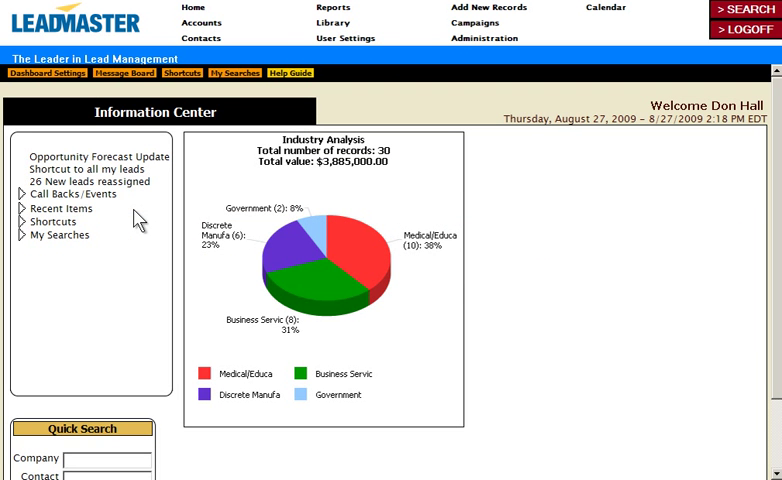
pyautogui.click(20, 196)
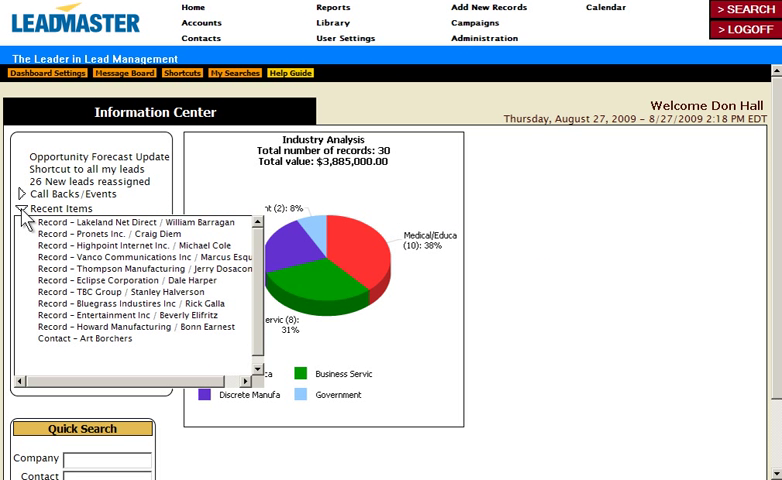
pyautogui.click(22, 208)
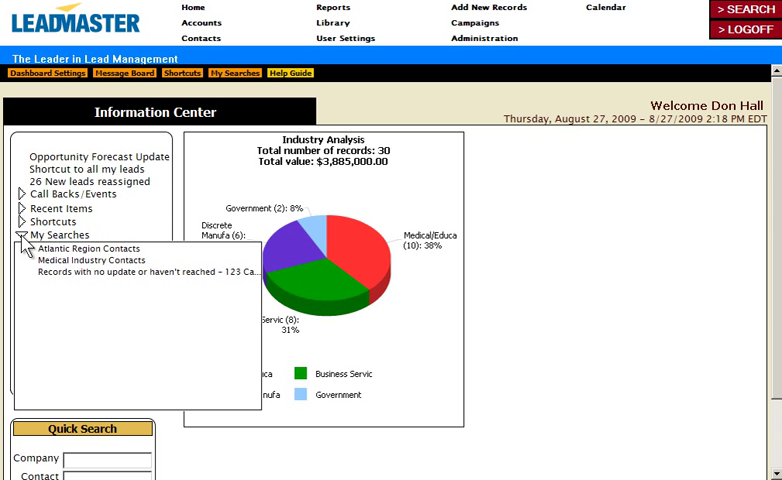
pyautogui.click(17, 234)
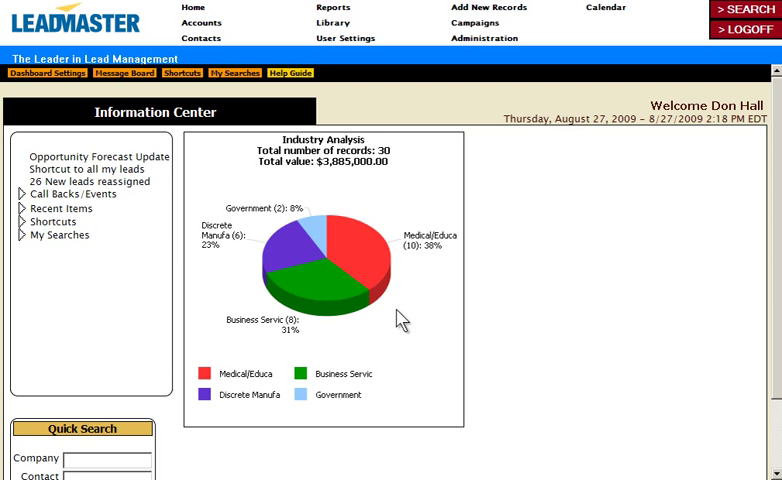
pyautogui.moveTo(389, 300)
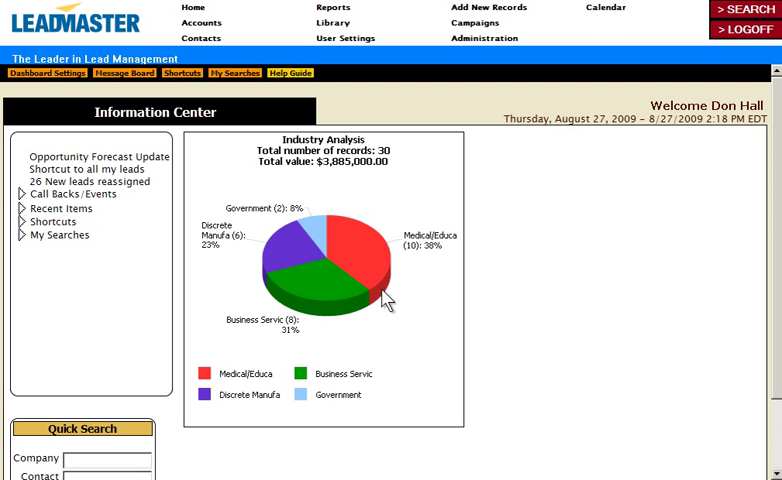
pyautogui.moveTo(350, 260)
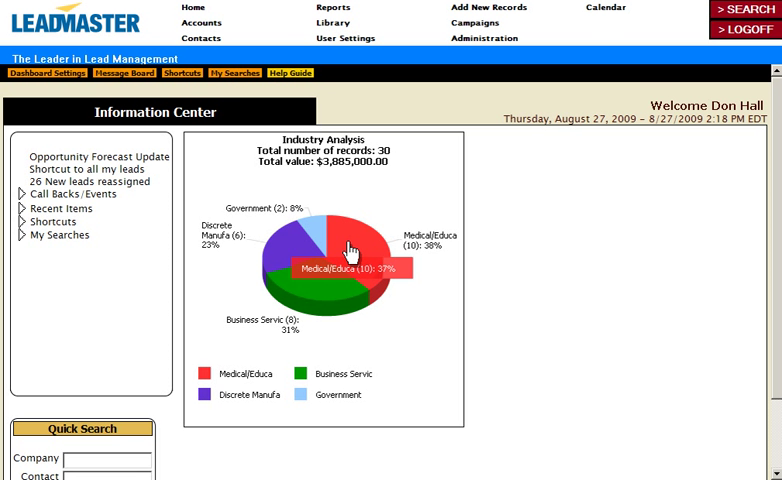
# Step: View the 10 Medical/Education leads from the pie slice, then go to Reports
pyautogui.click(340, 260)
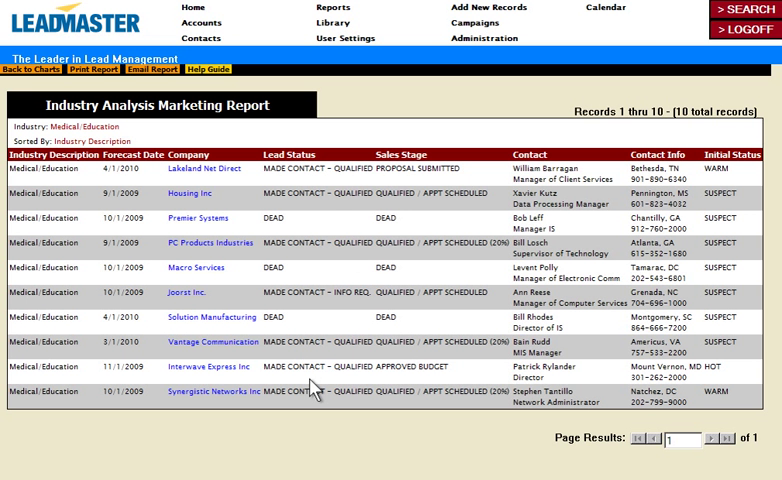
pyautogui.moveTo(328, 208)
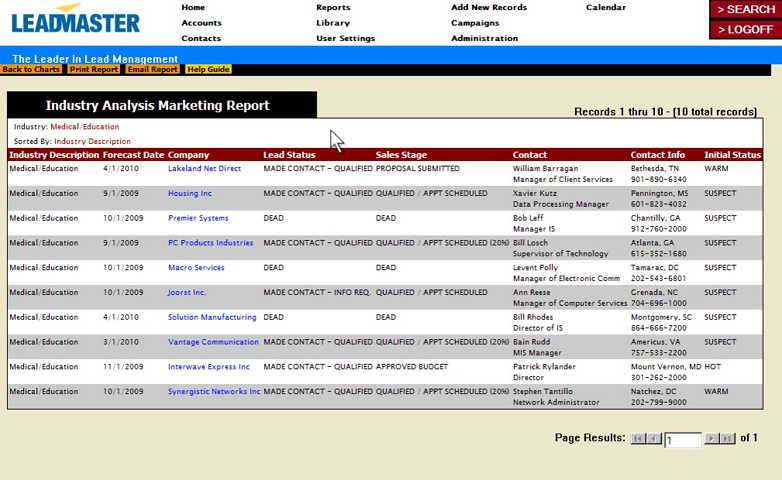
pyautogui.click(330, 8)
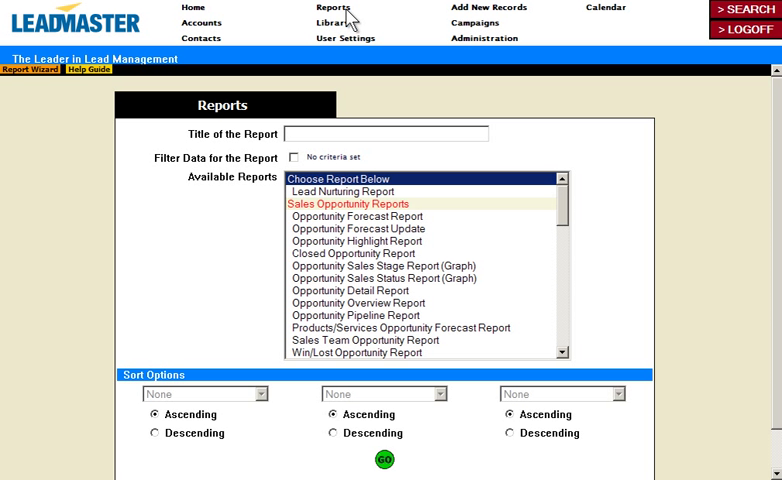
# Step: Save the Opportunity Sales Stage graph and Partner - Lead Assignment Report to the dashboard
pyautogui.click(390, 266)
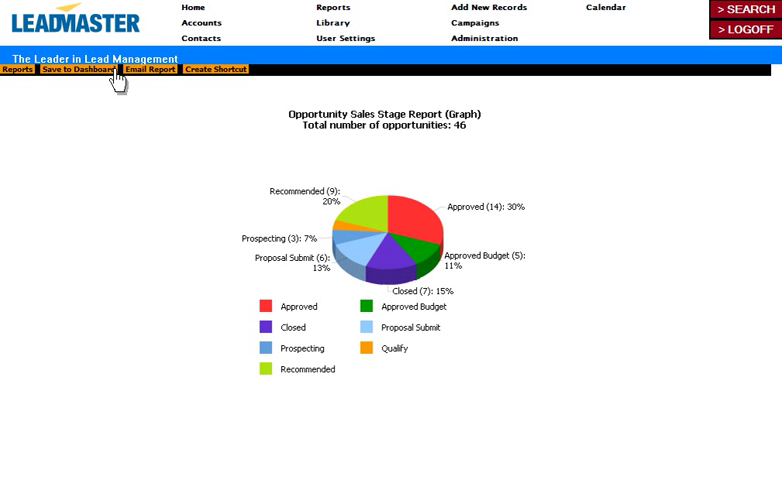
pyautogui.click(84, 69)
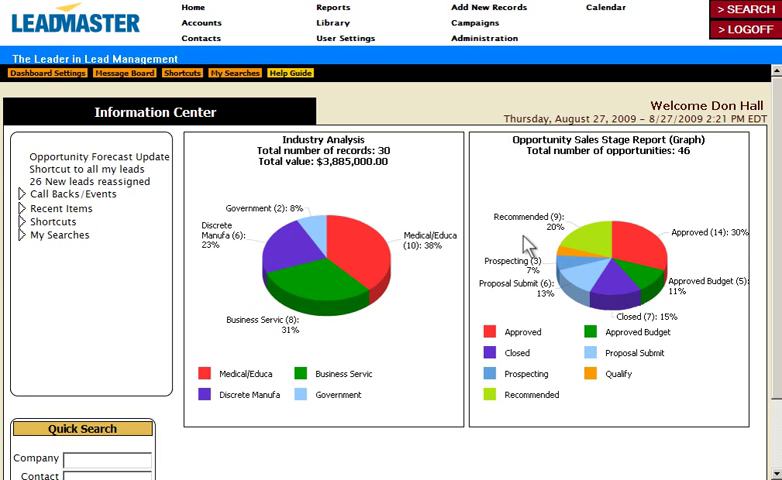
pyautogui.moveTo(710, 322)
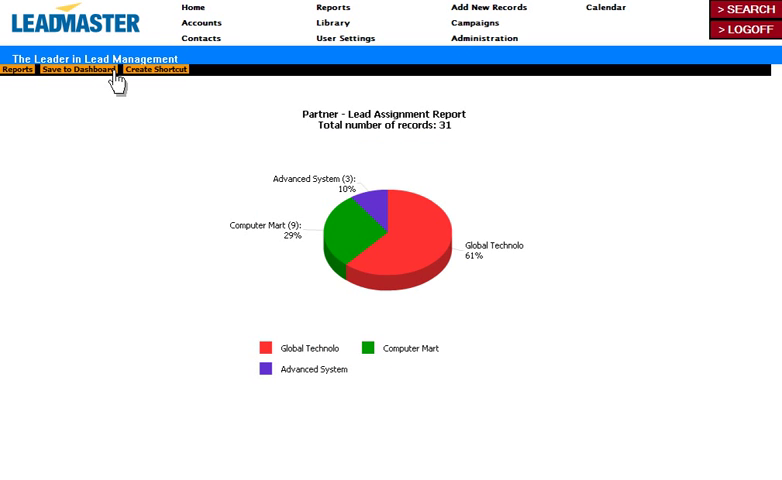
pyautogui.click(82, 70)
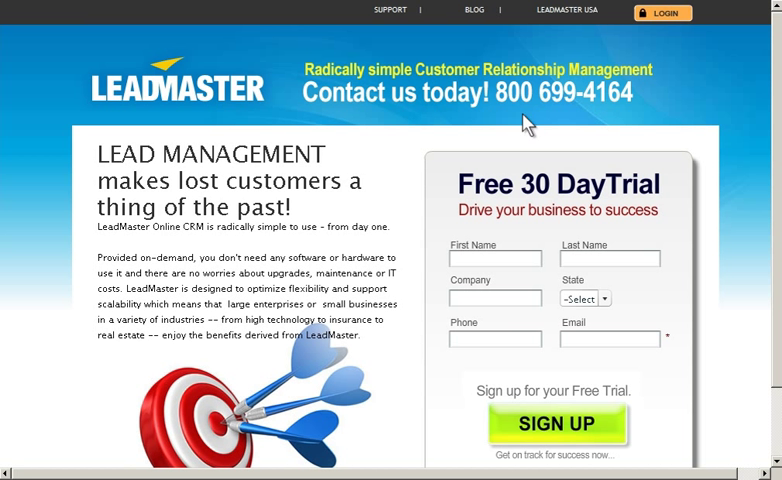
pyautogui.moveTo(431, 250)
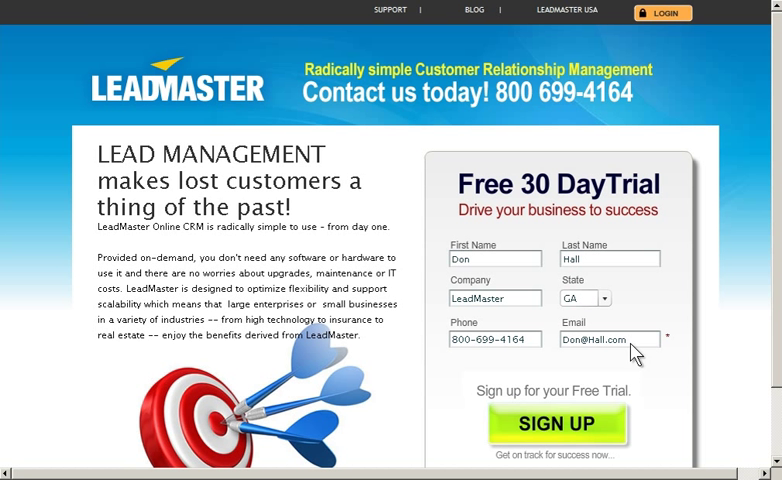
pyautogui.moveTo(640, 447)
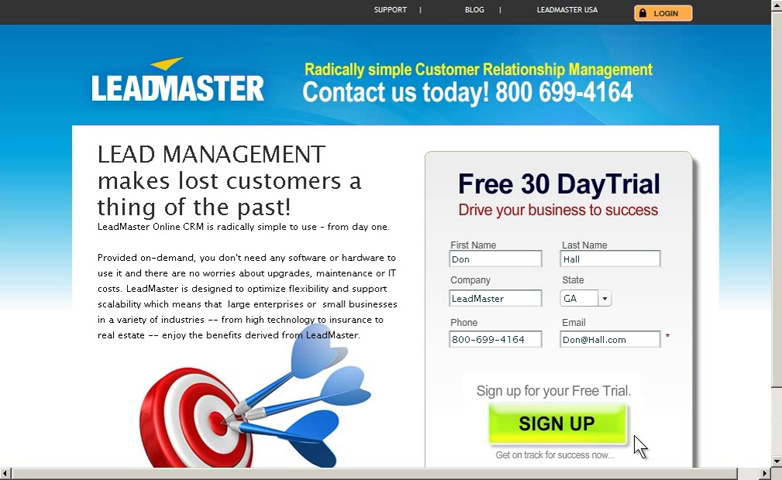
pyautogui.moveTo(590, 430)
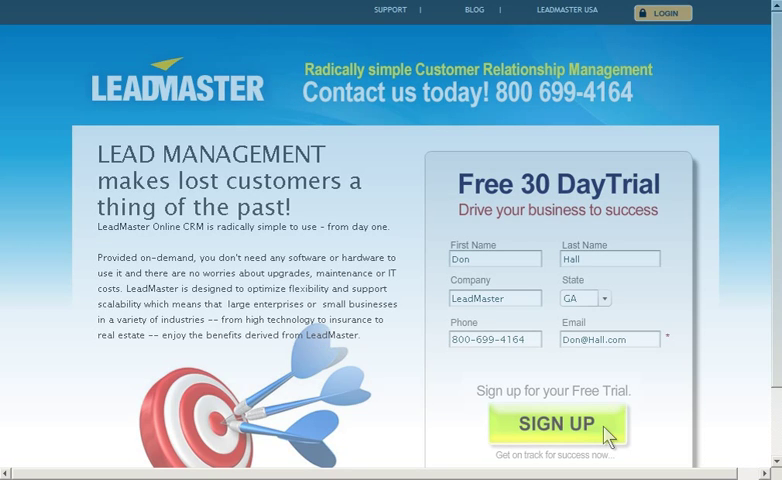